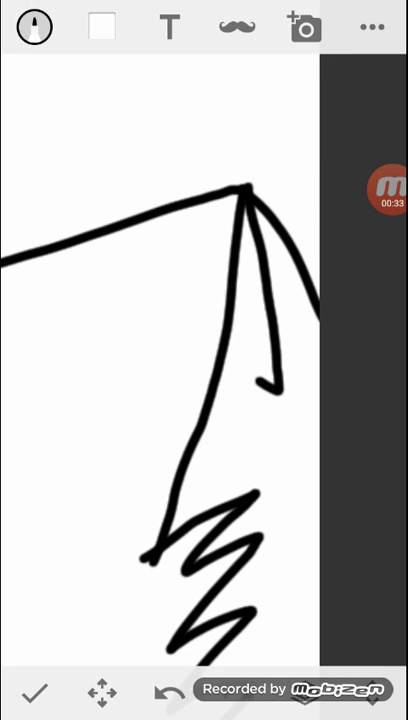
- Undo the earlier zigzag scribble to clear the canvas for a new stroke
click(304, 28)
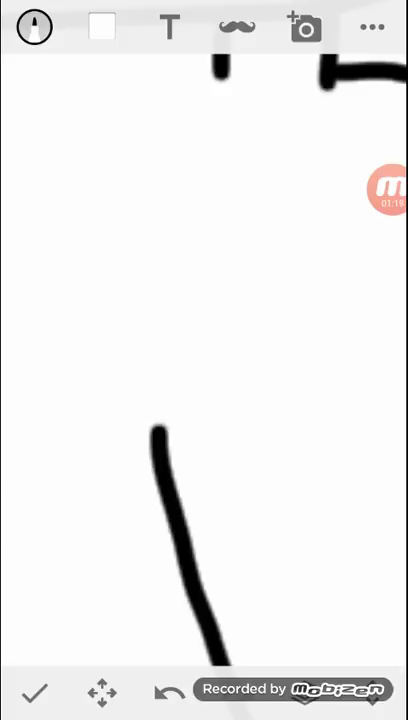
- Draw a thick black freehand stroke of the figure on the canvas
drag(158, 430, 160, 384)
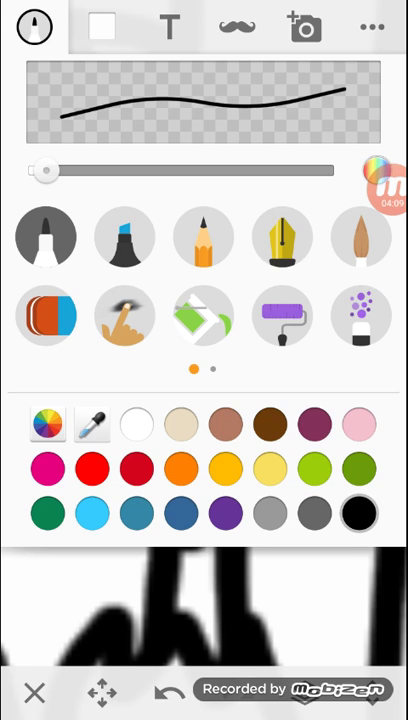
- Choose the multicolour brush, adjust its size and return to the canvas
click(46, 316)
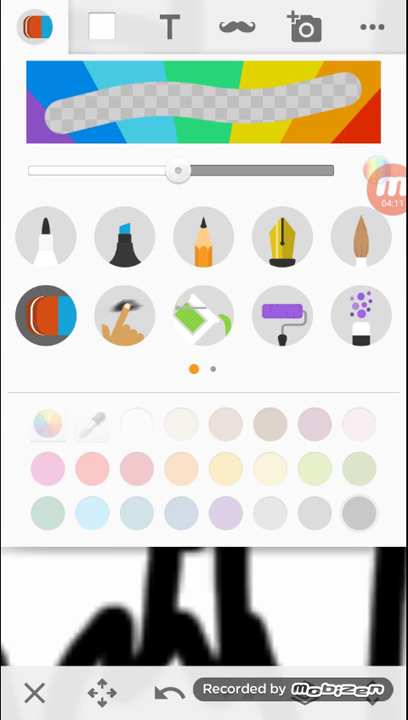
drag(178, 170, 44, 170)
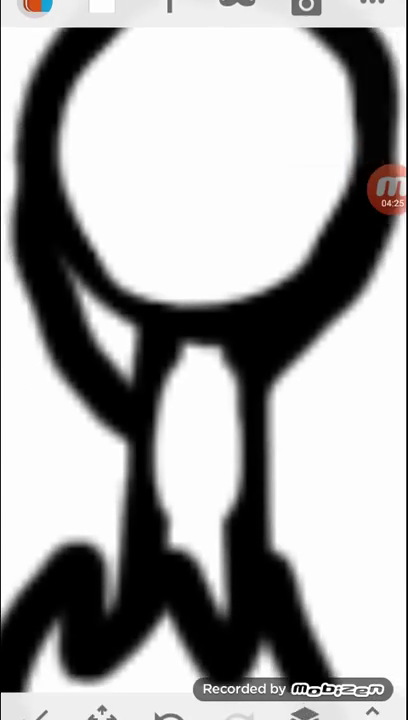
- Pick the cloud-and-hills pattern brush and bring up the custom colour mixer
click(38, 22)
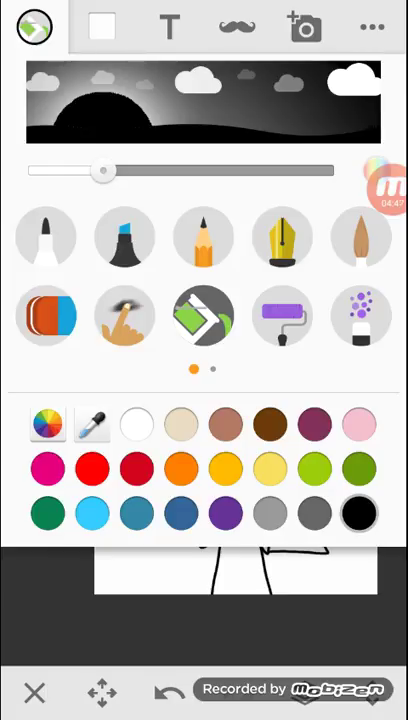
click(48, 420)
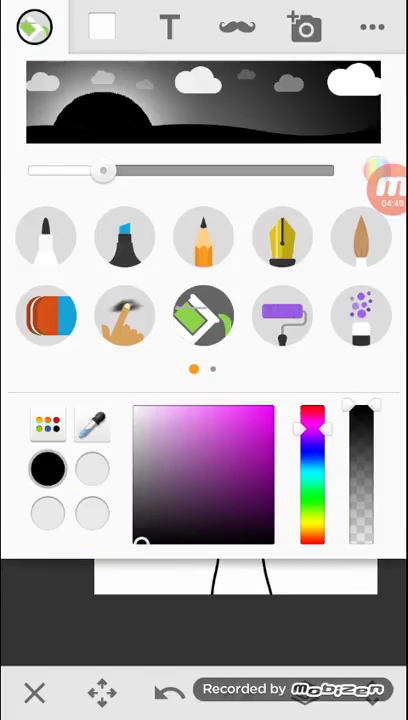